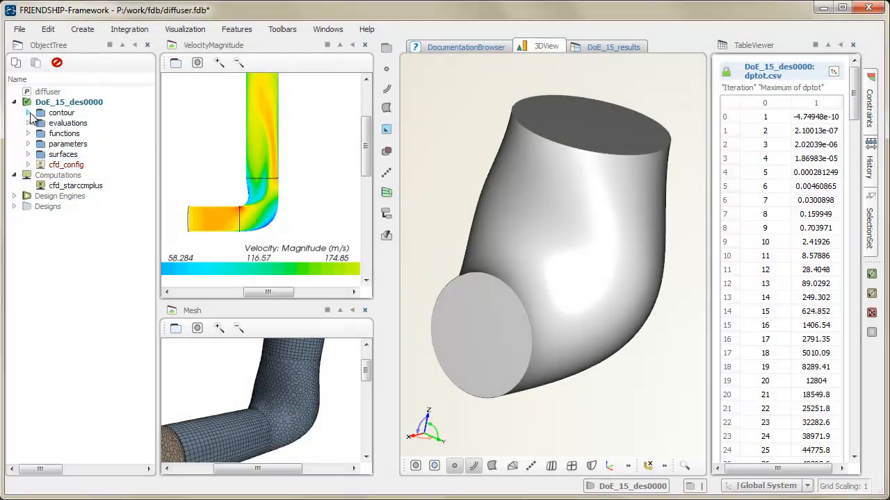
Expand DoE_15_des0000's contour, functions, parameters and cfd_config groups in the ObjectTree
left_click(30, 112)
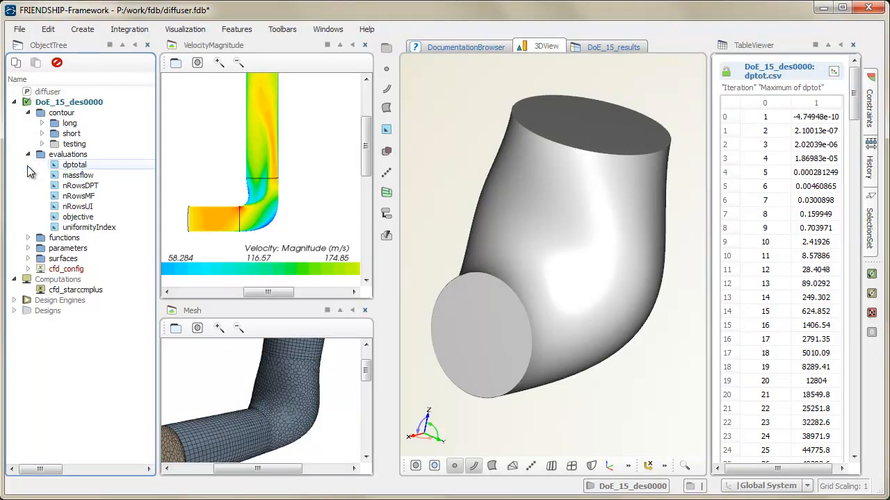
left_click(29, 237)
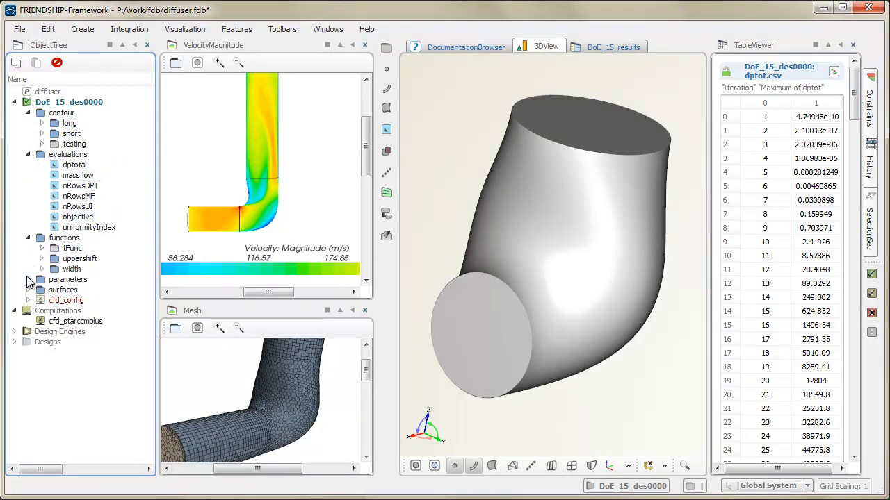
left_click(28, 280)
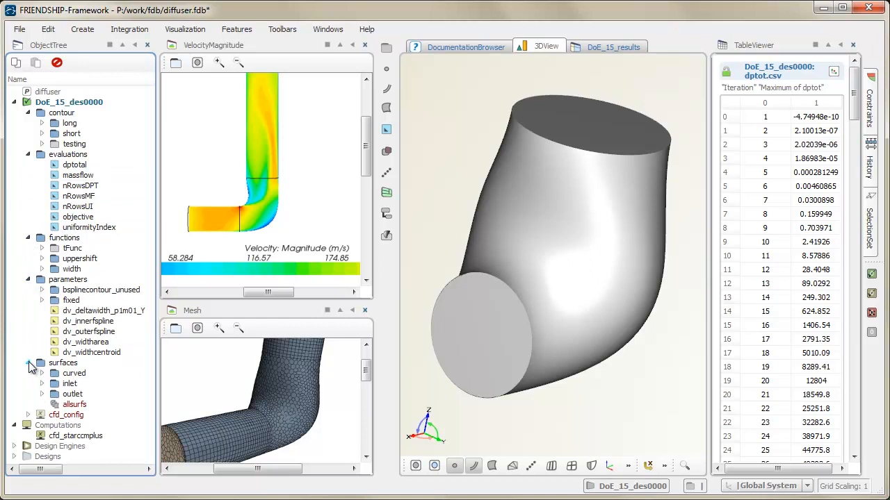
left_click(28, 415)
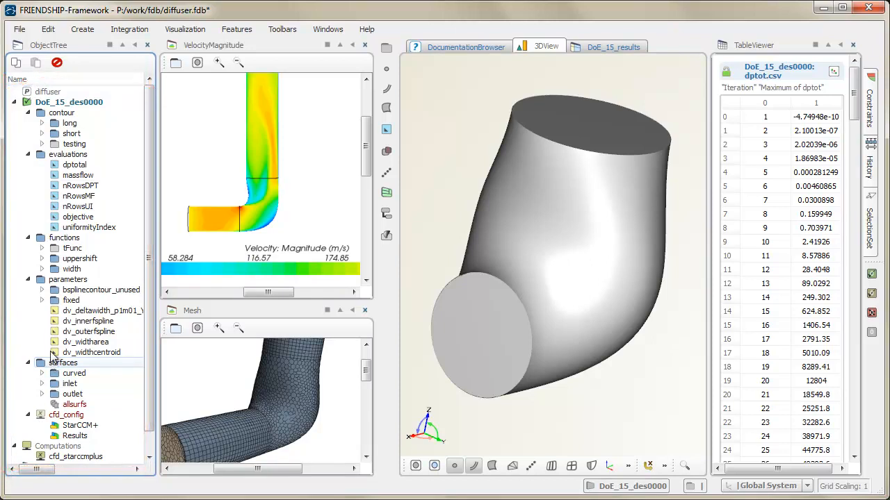
Collapse DoE_15_des0000, glance at Design Engines, then expand Designs > baseline > DoE_15
left_click(15, 102)
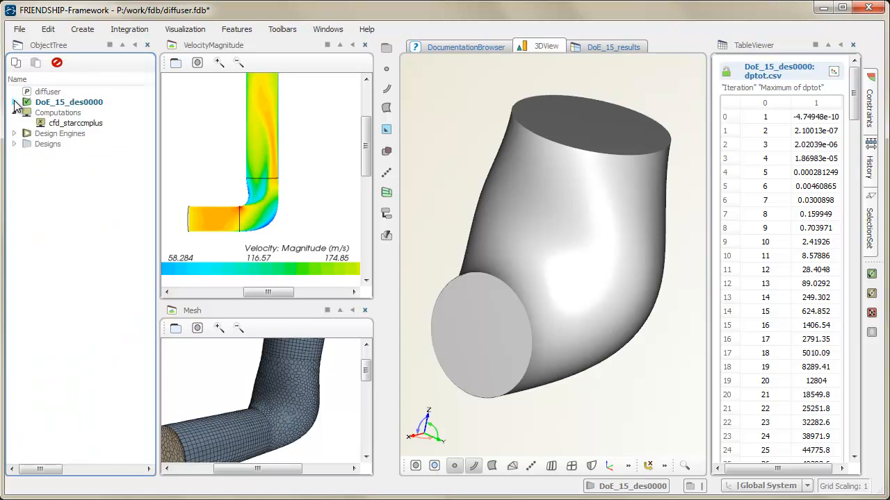
left_click(14, 133)
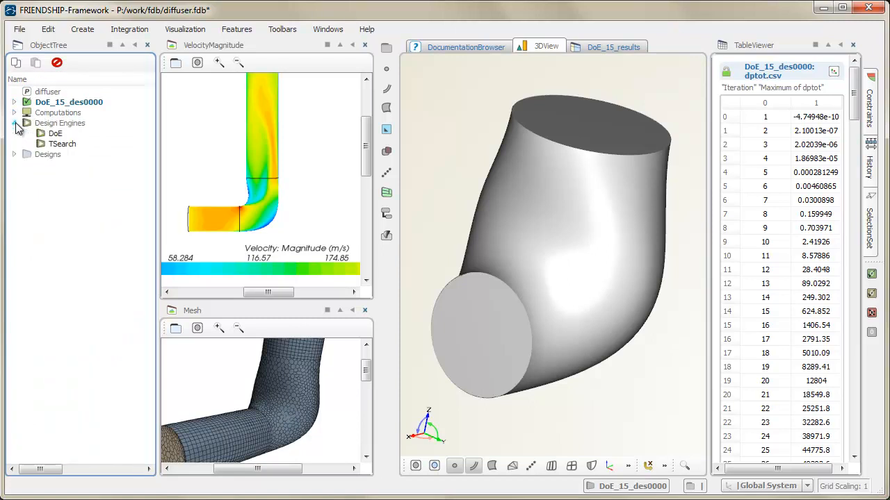
left_click(16, 123)
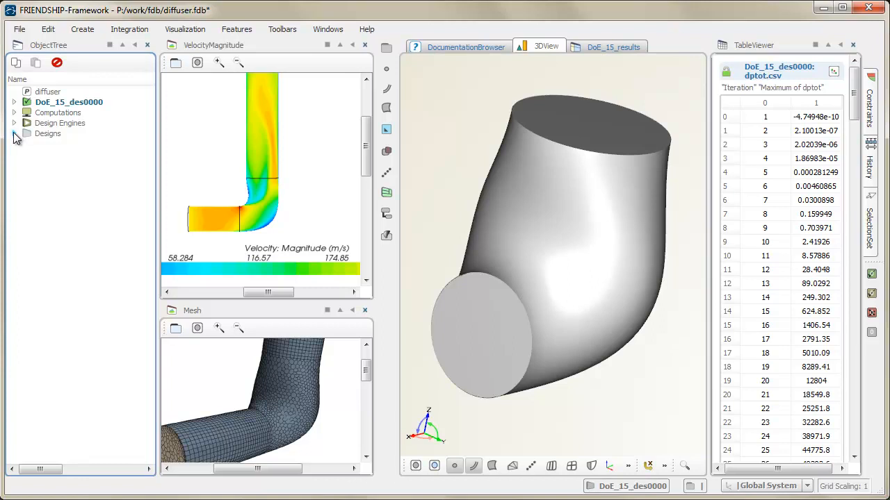
left_click(15, 133)
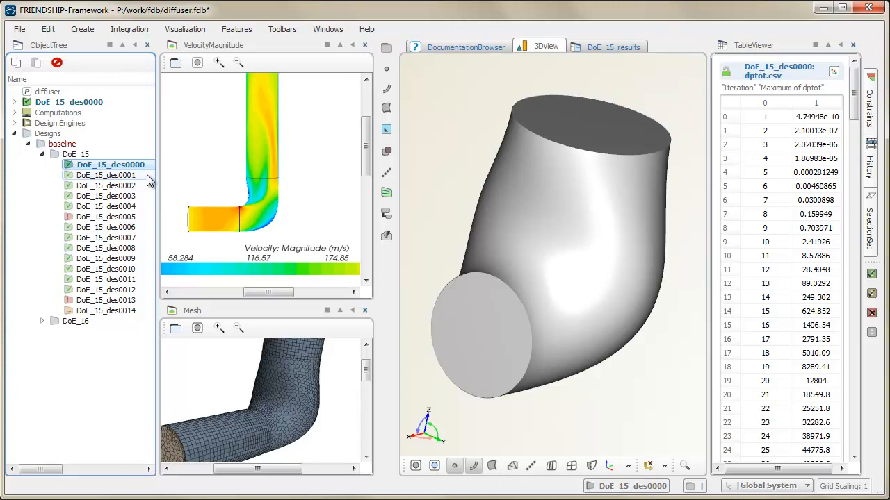
Load designs DoE_15_des0001 through des0012 in turn, ending on des0012's results
left_click(111, 174)
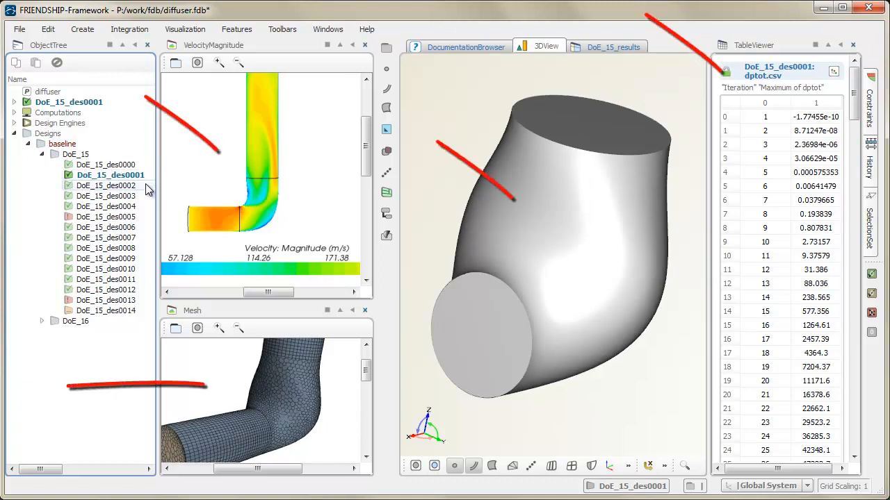
left_click(110, 186)
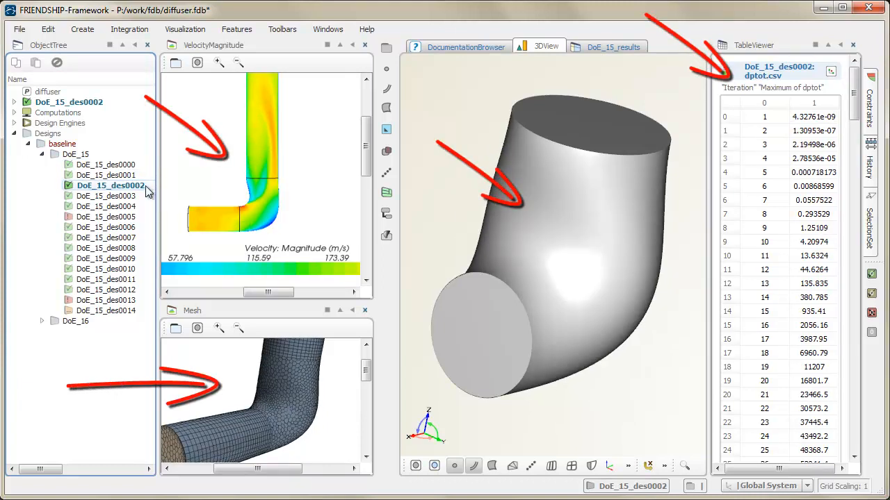
left_click(109, 195)
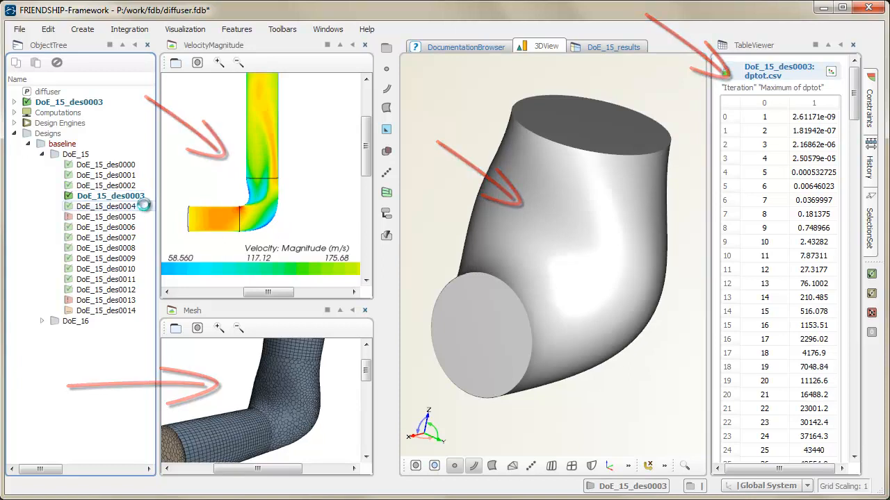
left_click(111, 206)
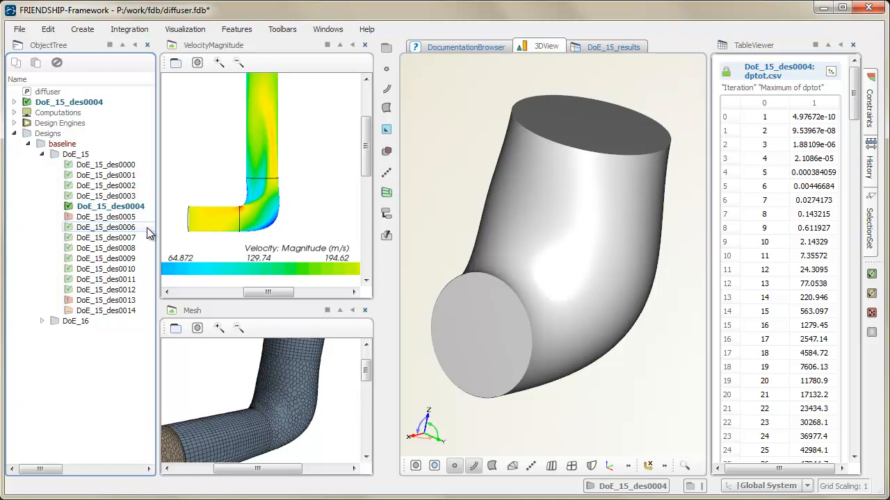
left_click(110, 227)
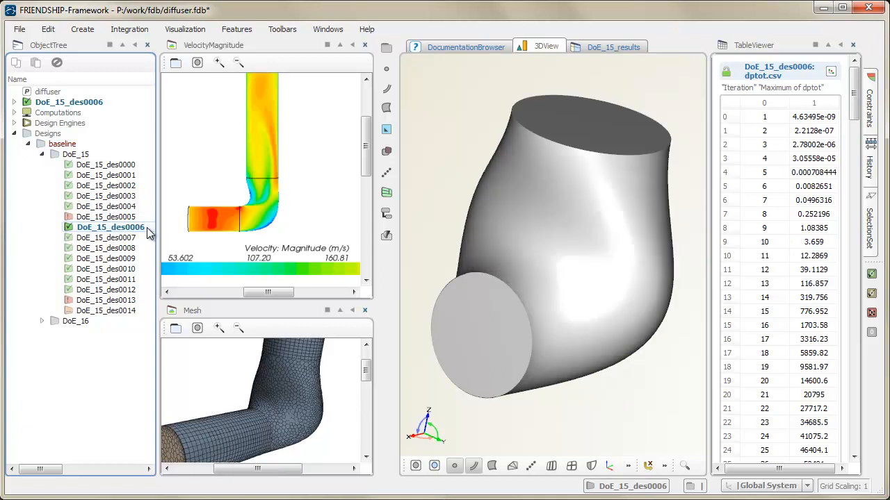
left_click(111, 237)
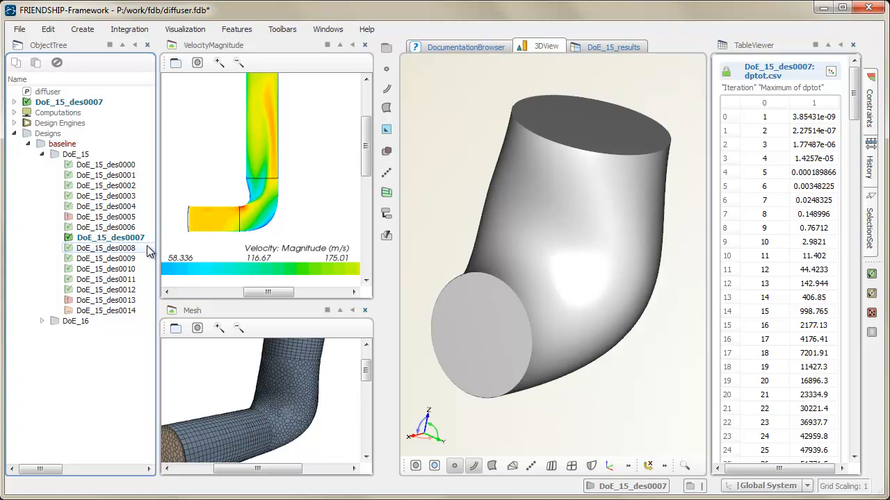
left_click(110, 247)
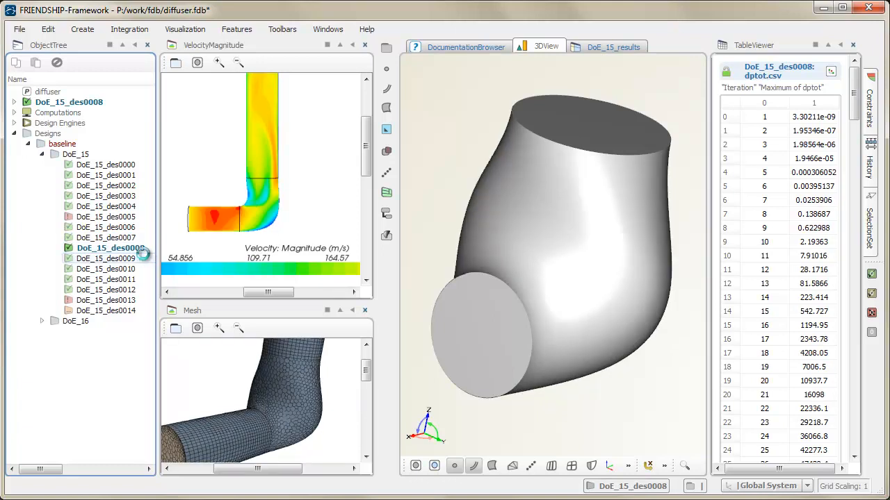
left_click(106, 258)
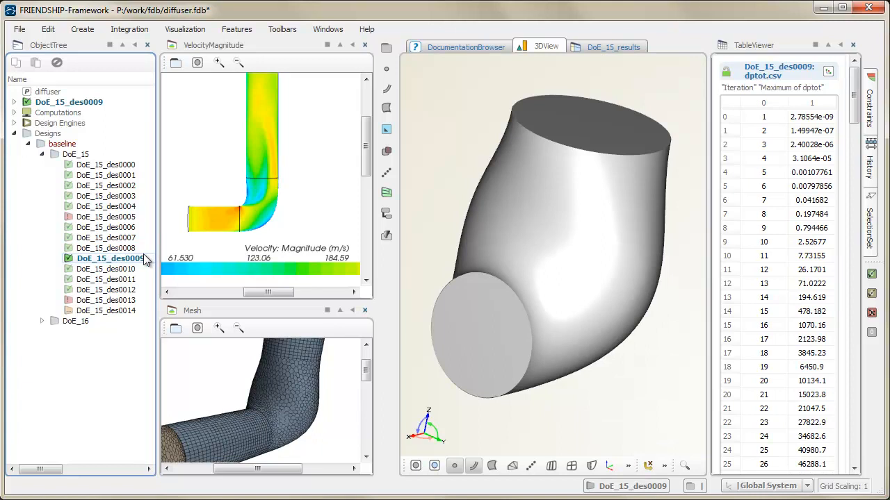
left_click(110, 268)
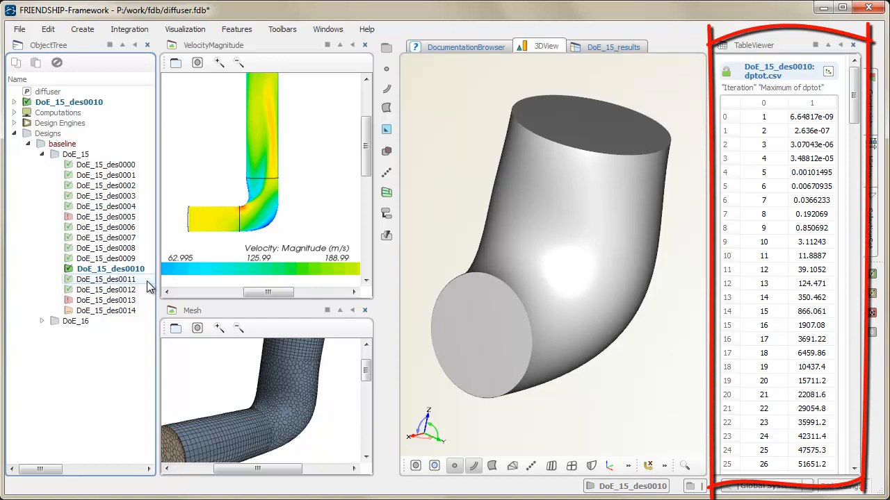
left_click(110, 279)
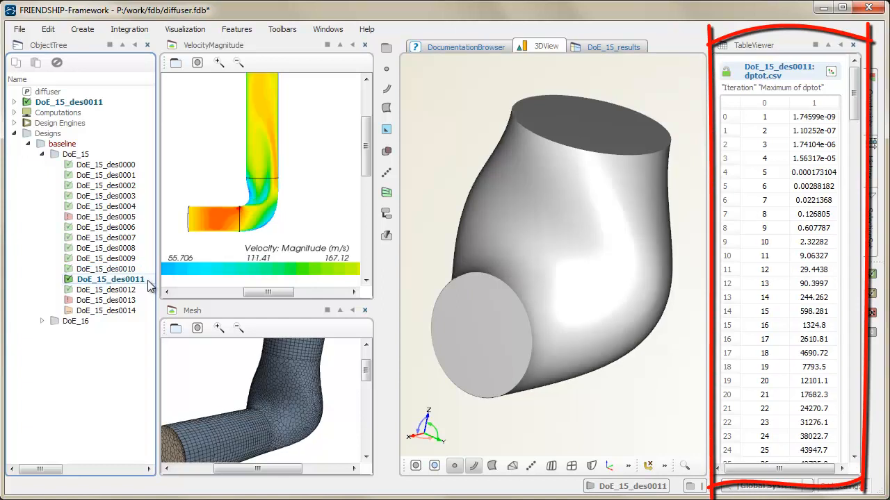
left_click(110, 289)
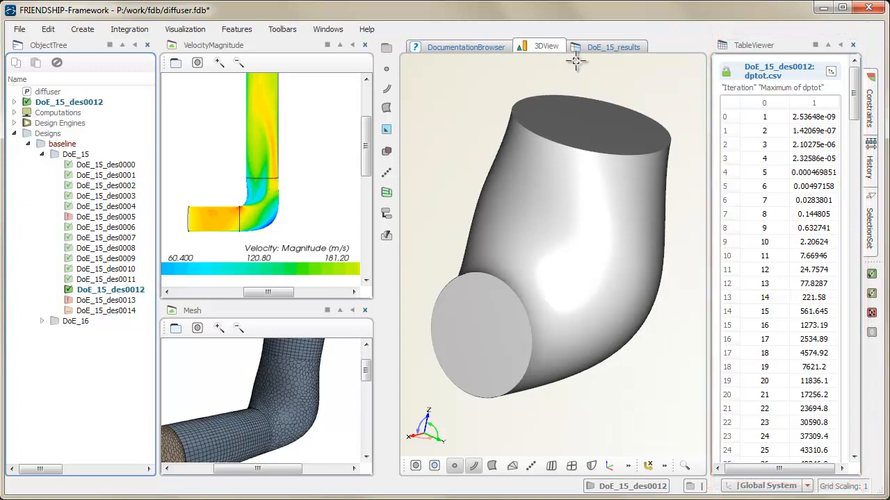
Open the DoE_15_results table showing each design's variables, bounds and feasibility
left_click(613, 45)
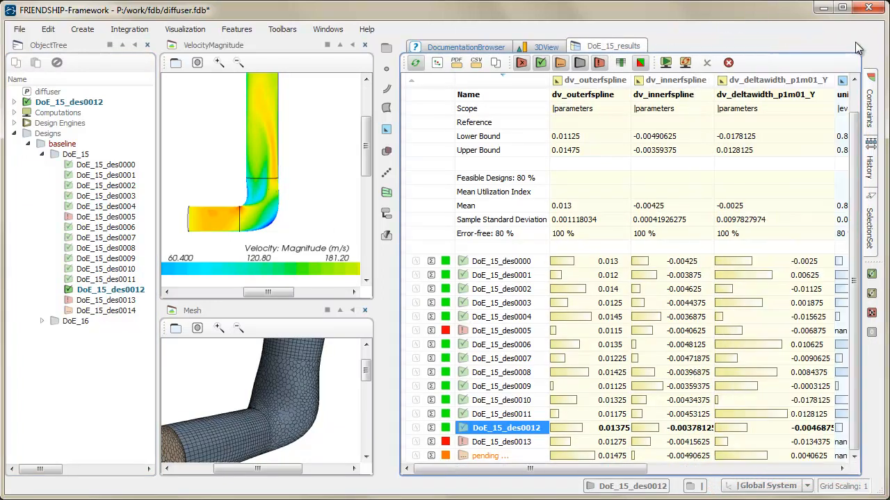
mouse_move(606, 373)
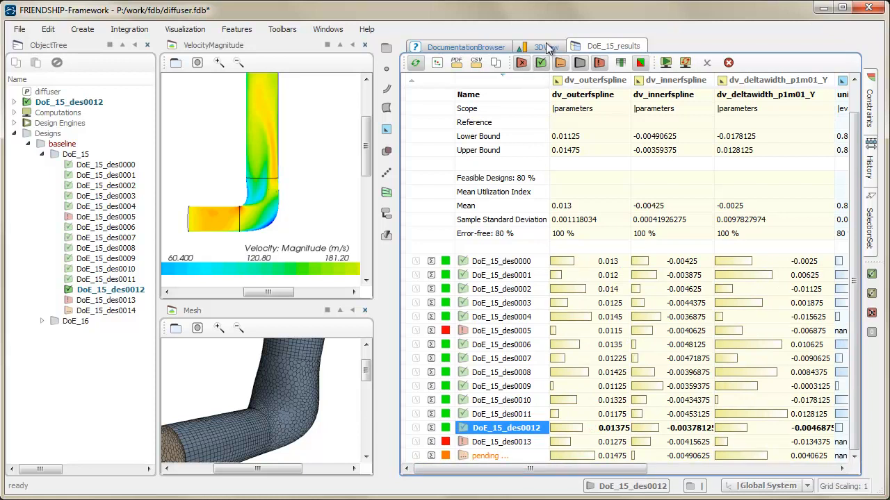
Switch to the 3DView and orbit DoE_15_des0012's diffuser to inspect its bend
left_click(540, 46)
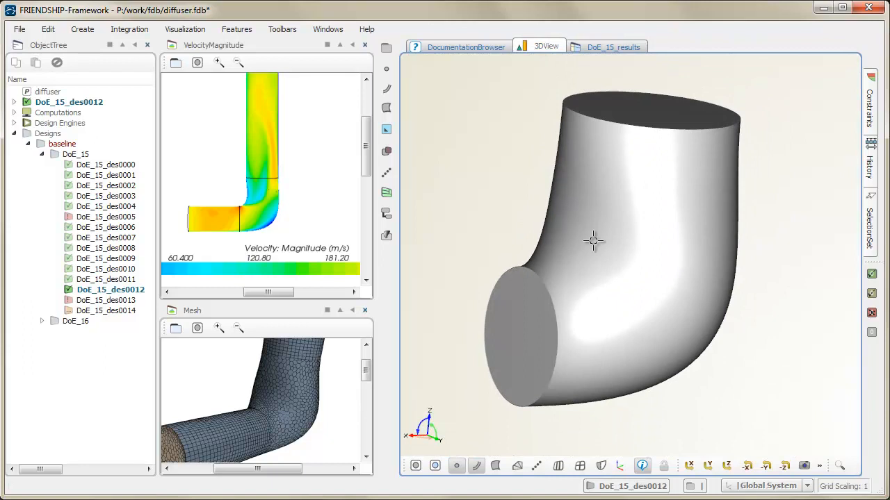
left_click_drag(594, 241, 654, 296)
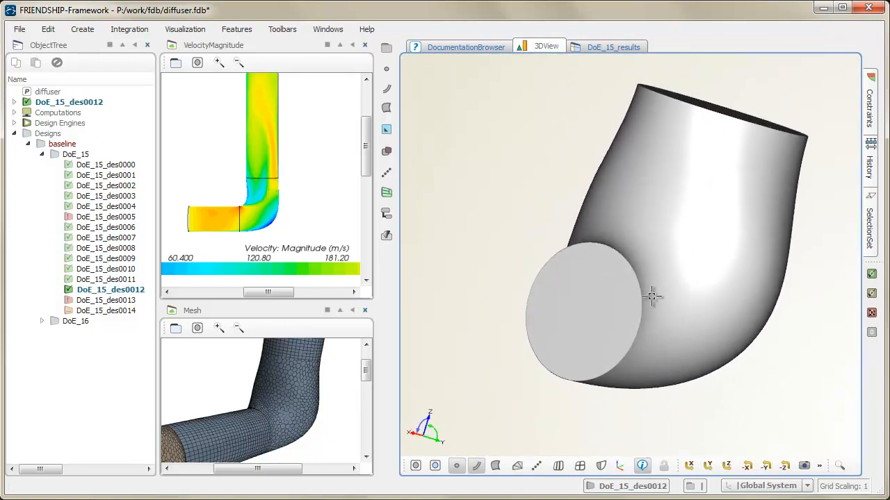
left_click_drag(653, 296, 639, 306)
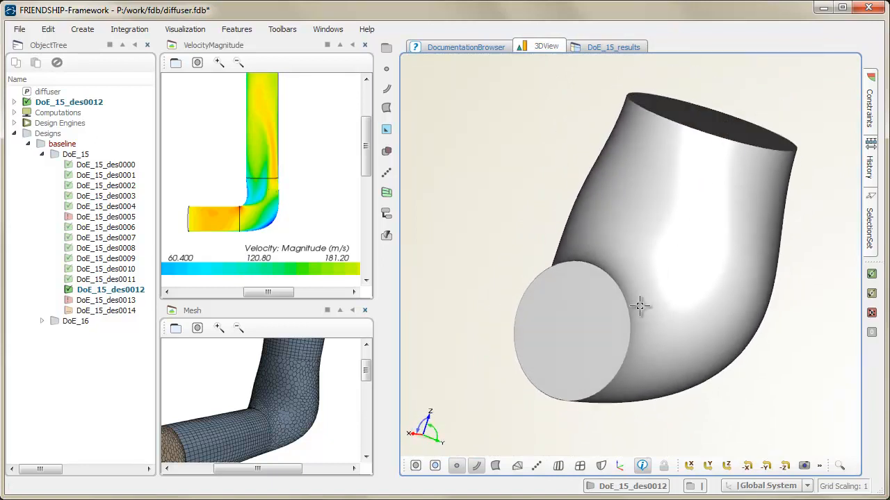